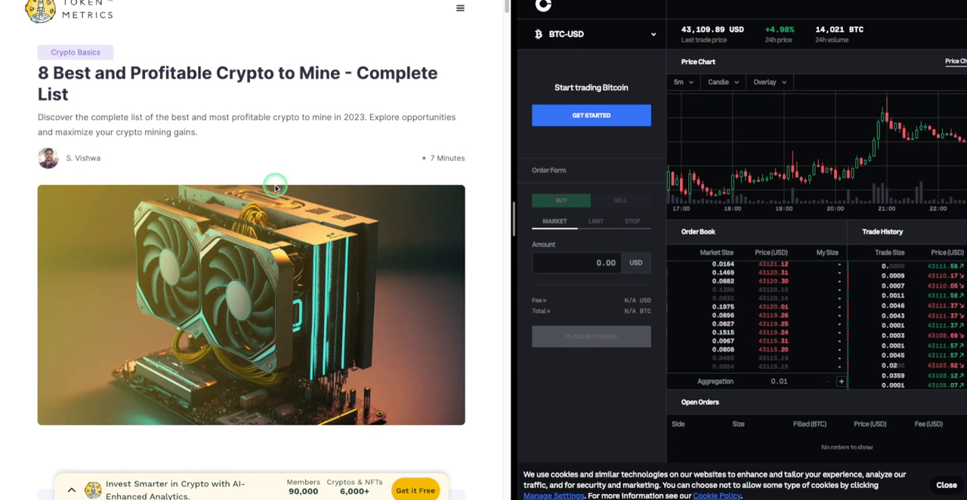
Scroll past the table of contents and intro to the 'What is Crypto Mining?' definition and CPU mining section
{"action": "scroll", "scroll_direction": "down", "scroll_amount": 3}
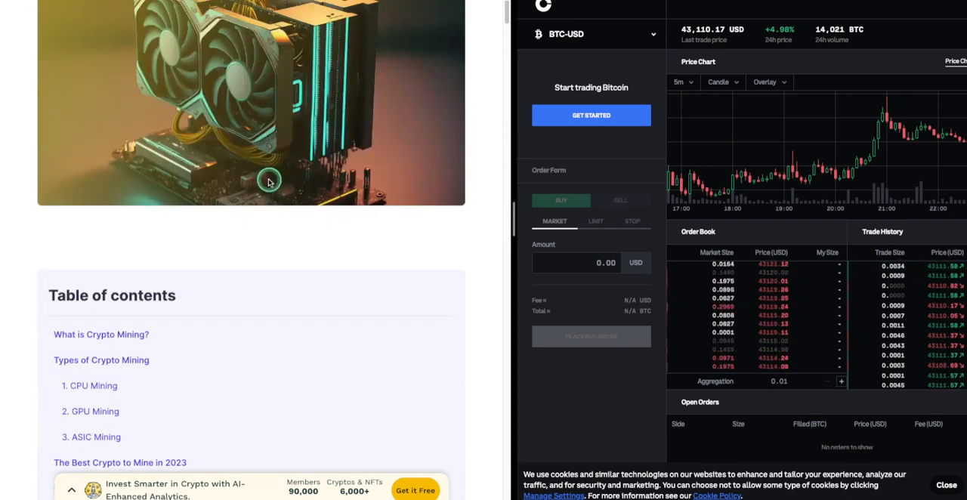
{"action": "scroll", "scroll_direction": "down", "scroll_amount": 3}
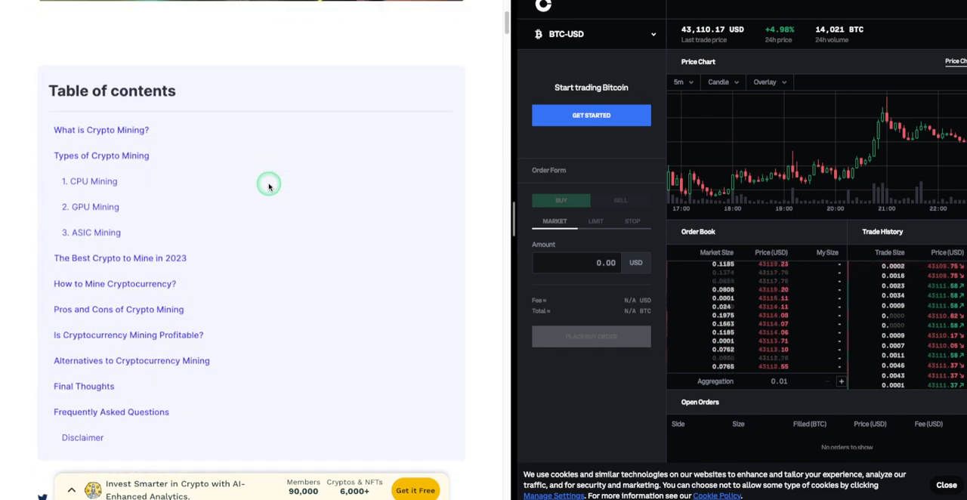
{"action": "scroll", "scroll_direction": "down", "scroll_amount": 3}
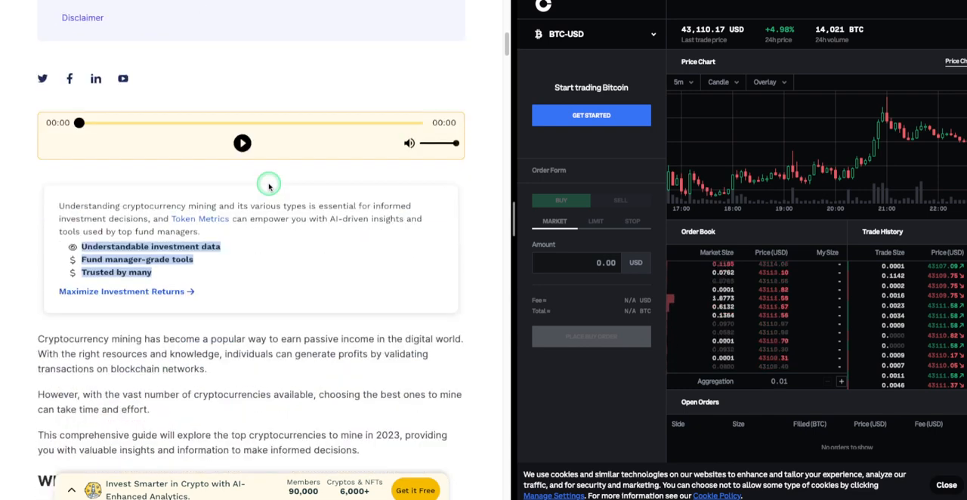
{"action": "scroll", "scroll_direction": "down", "scroll_amount": 3}
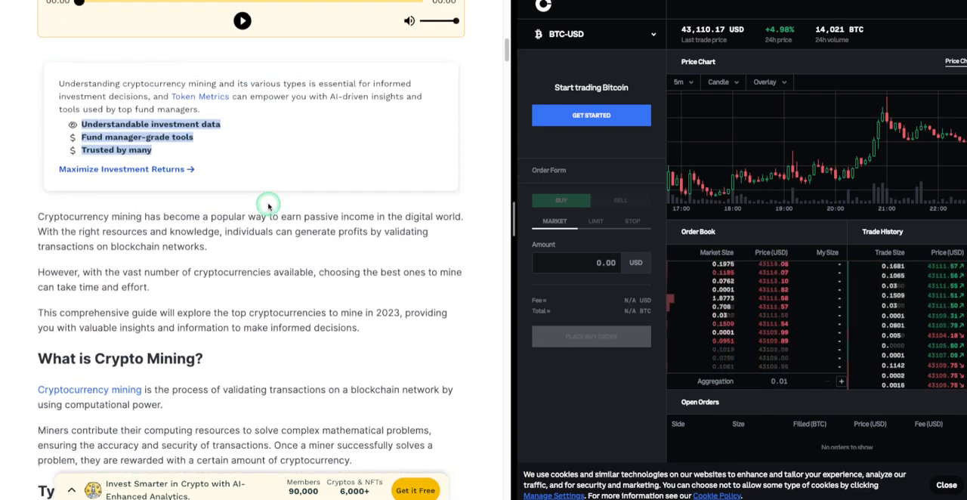
{"action": "scroll", "scroll_direction": "down", "scroll_amount": 3}
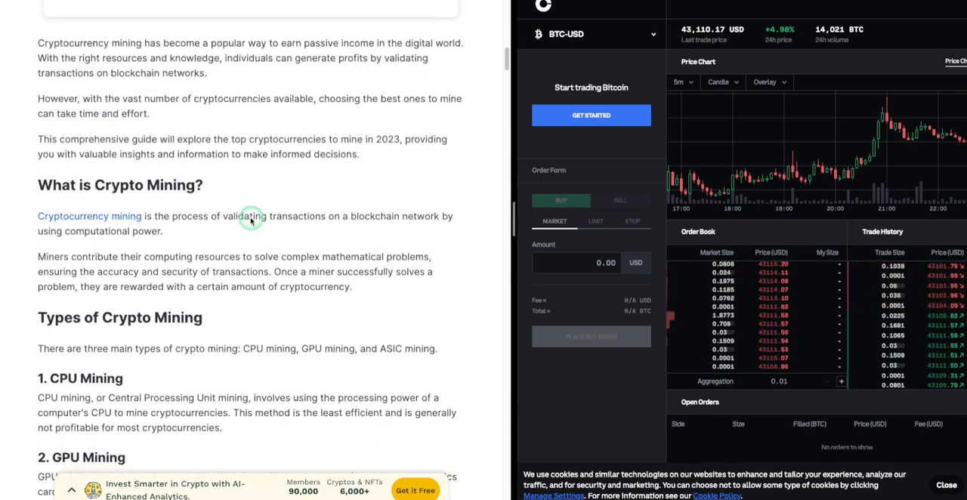
{"action": "scroll", "scroll_direction": "down", "scroll_amount": 3}
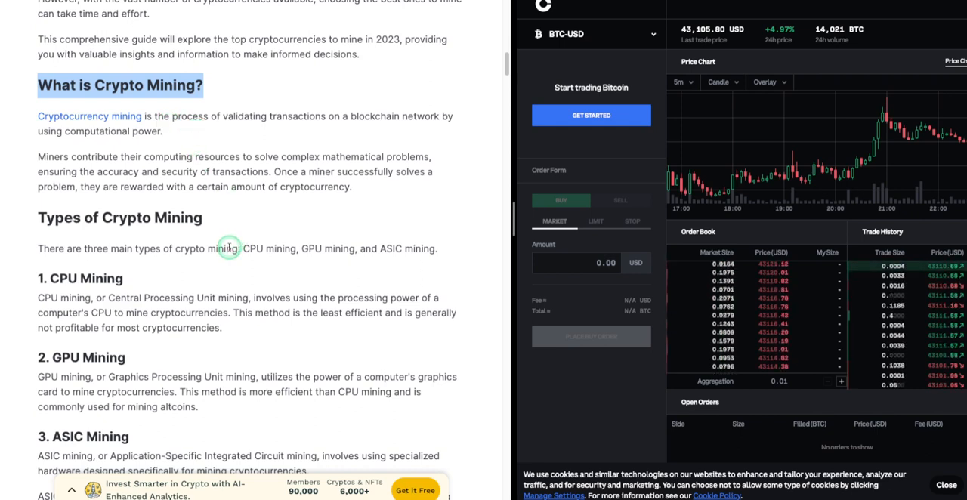
{"action": "scroll", "scroll_direction": "down", "scroll_amount": 3}
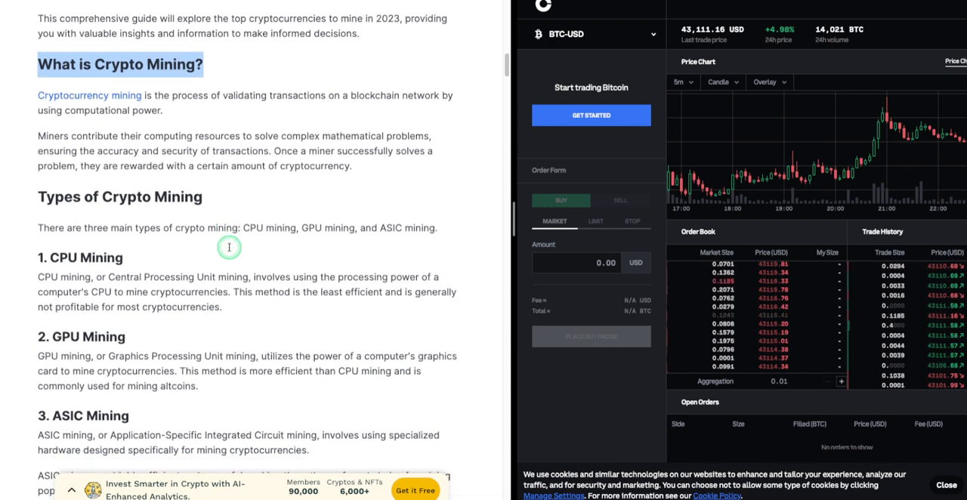
{"action": "scroll", "scroll_direction": "down", "scroll_amount": 3}
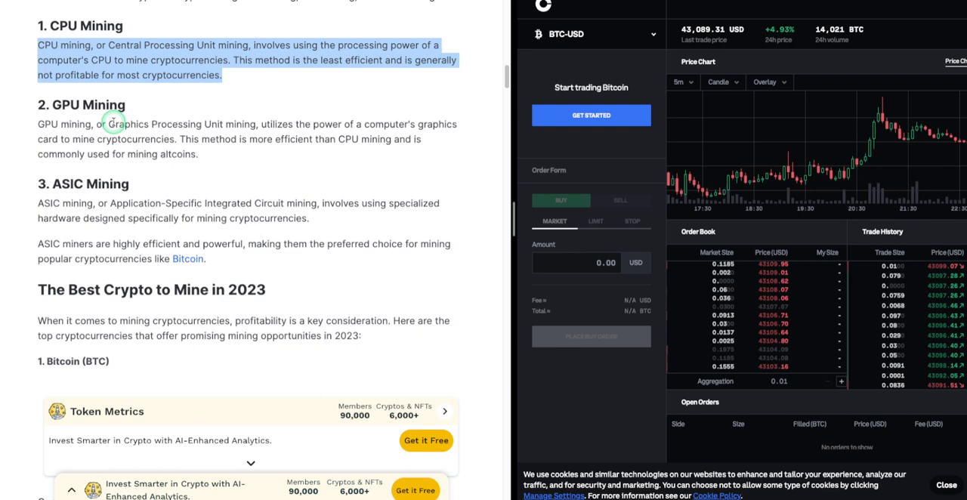
Highlight the GPU Mining paragraph, dismiss its context menu, then highlight the ASIC Mining paragraph instead
{"action": "double_click", "coordinate": [102, 104]}
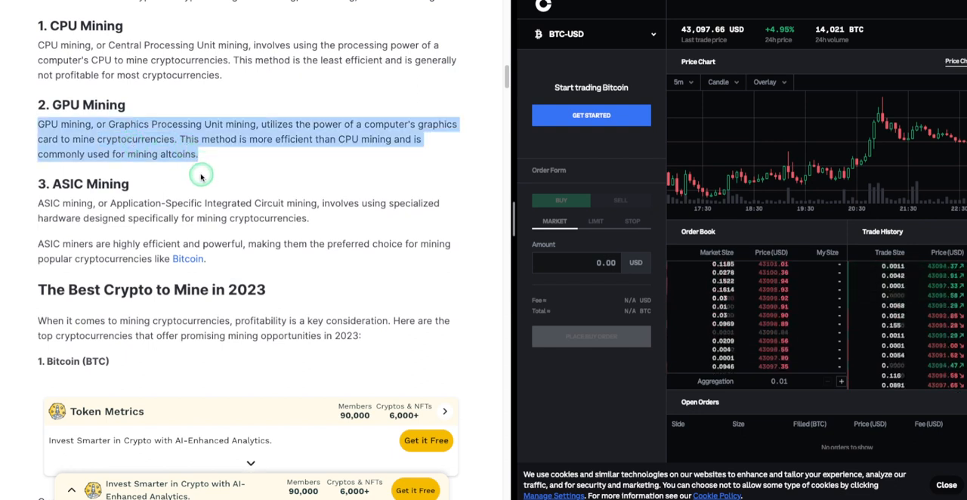
{"action": "right_click", "coordinate": [199, 175]}
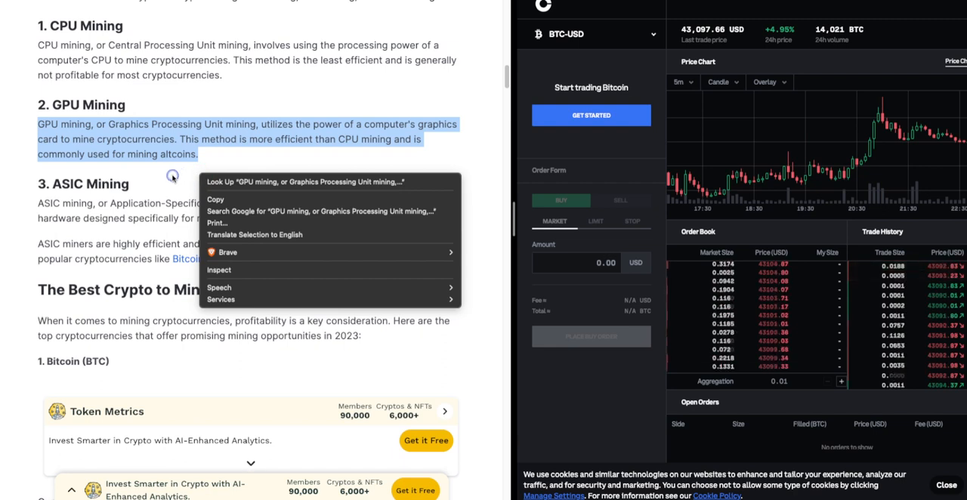
{"action": "left_click", "coordinate": [151, 177]}
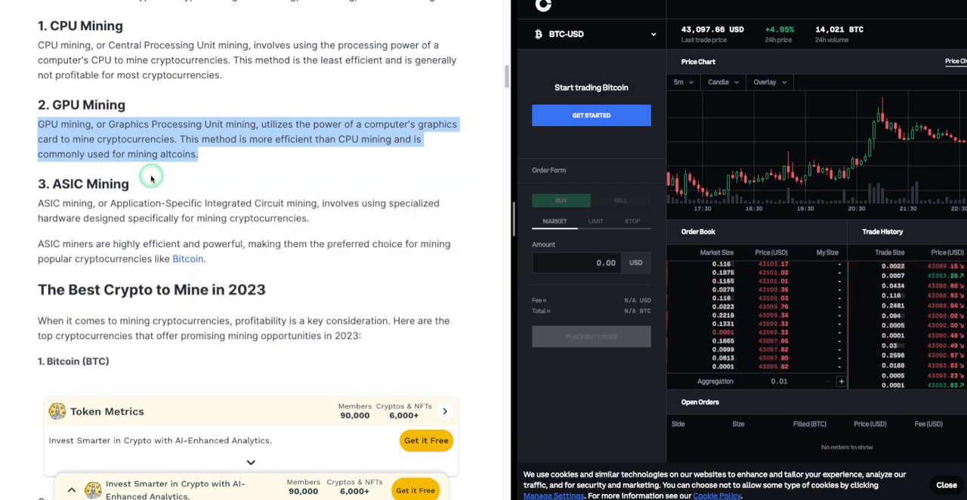
{"action": "double_click", "coordinate": [81, 184]}
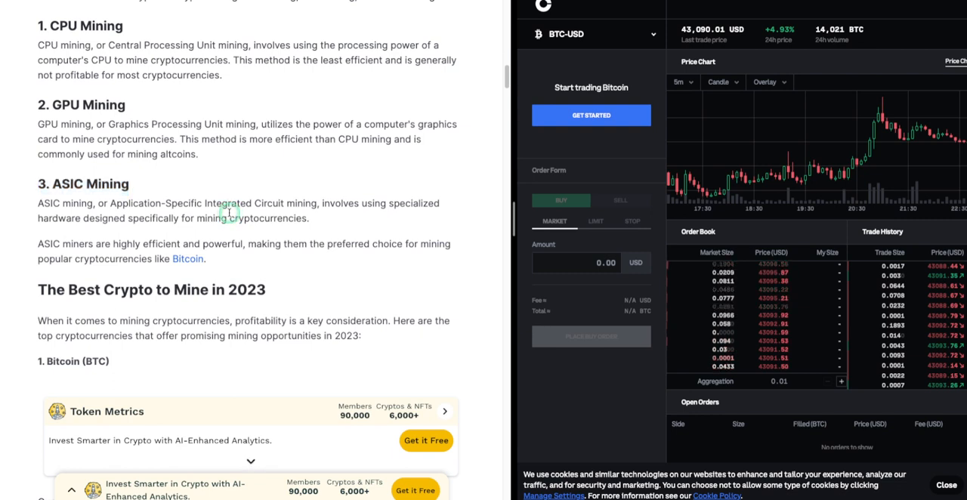
{"action": "left_click_drag", "start_coordinate": [38, 203], "coordinate": [309, 218]}
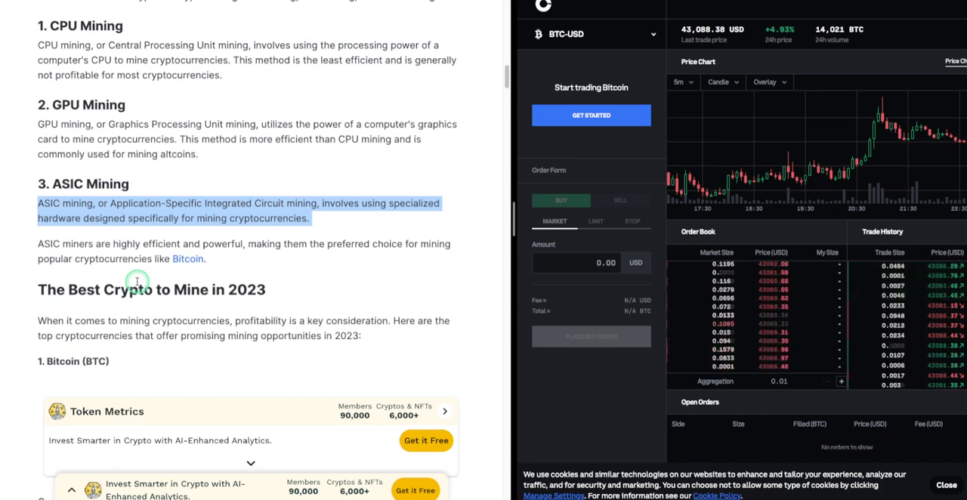
Scroll into 'The Best Crypto to Mine in 2023', reaching the Bitcoin, Monero and Litecoin entries
{"action": "scroll", "scroll_direction": "down", "scroll_amount": 3}
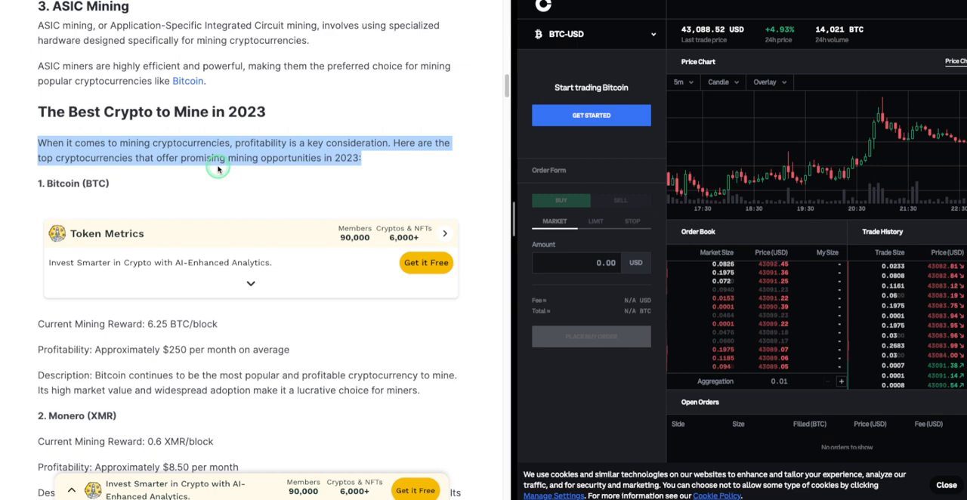
{"action": "scroll", "scroll_direction": "down", "scroll_amount": 3}
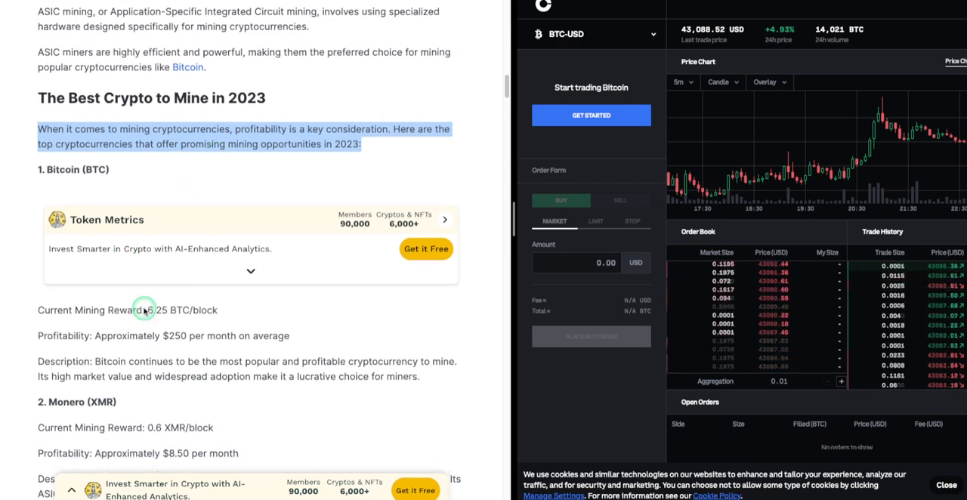
{"action": "scroll", "scroll_direction": "down", "scroll_amount": 3}
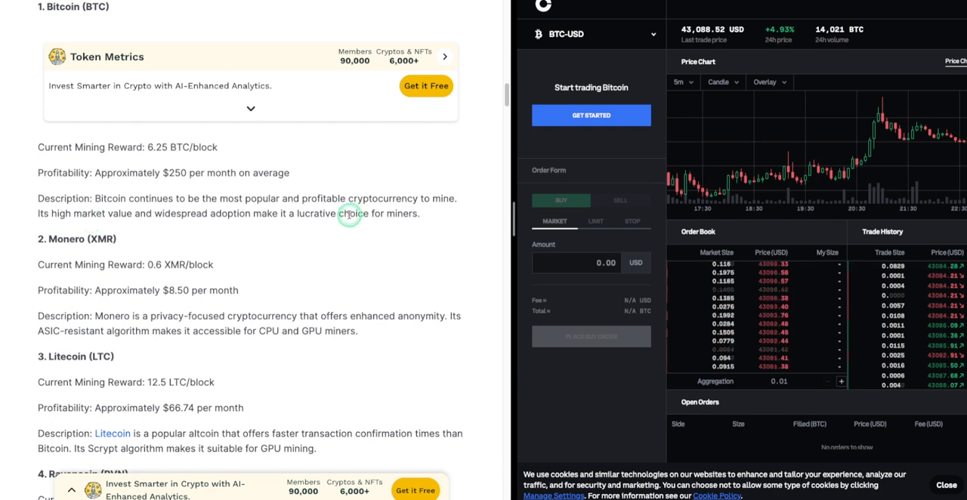
{"action": "mouse_move", "coordinate": [346, 209]}
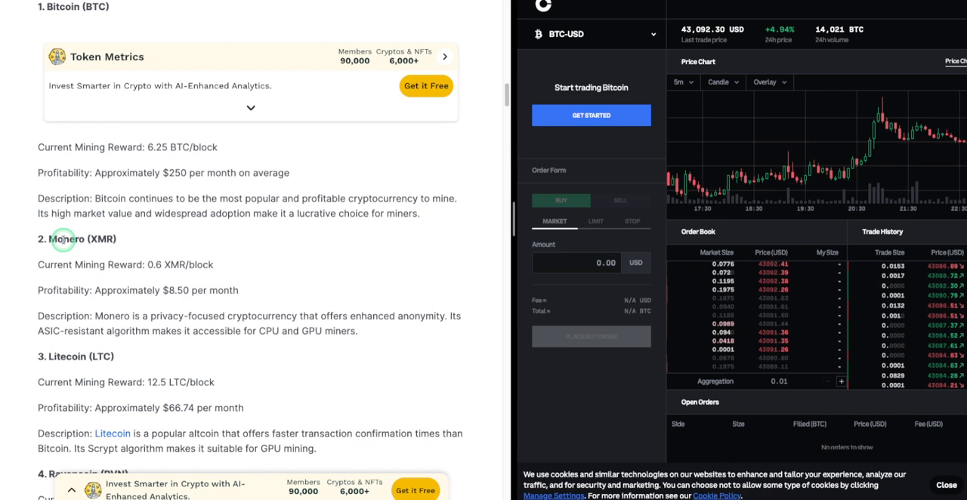
Highlight the Monero (XMR) heading and read on past Litecoin
{"action": "left_click_drag", "start_coordinate": [38, 198], "coordinate": [420, 213]}
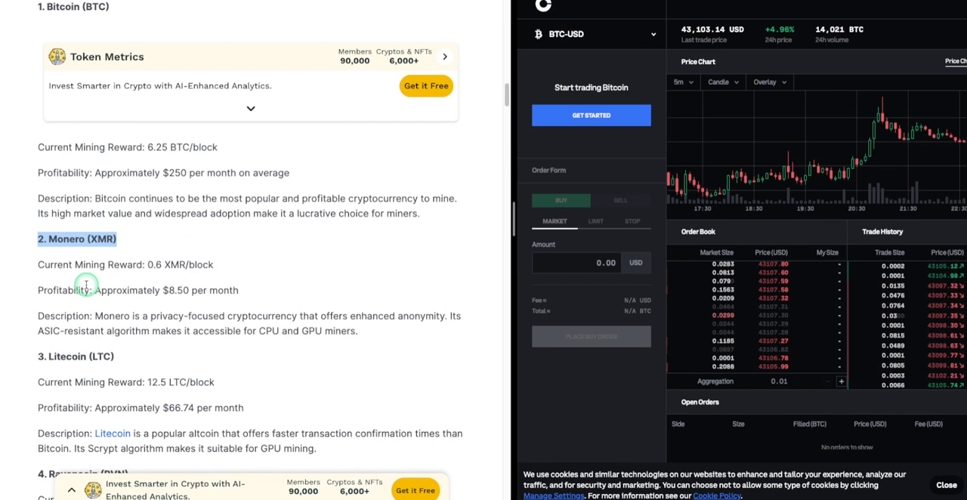
{"action": "double_click", "coordinate": [67, 356]}
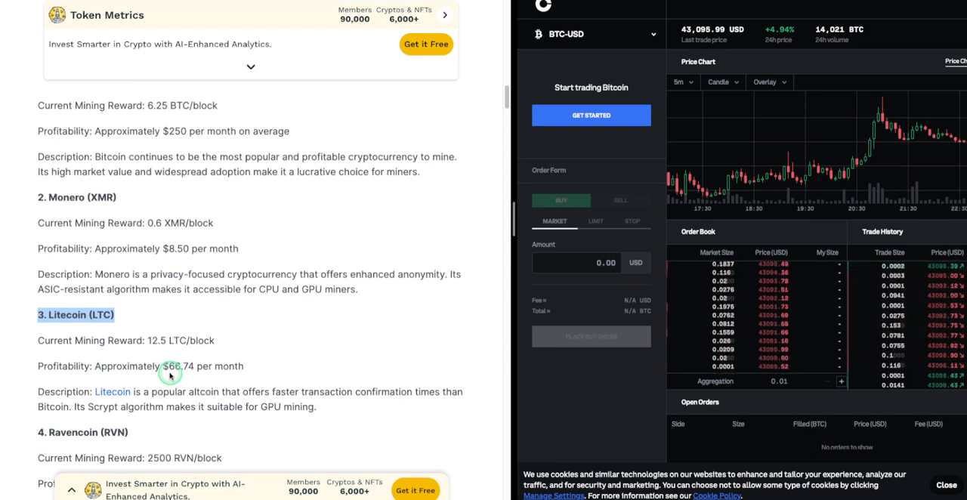
{"action": "scroll", "scroll_direction": "down", "scroll_amount": 3}
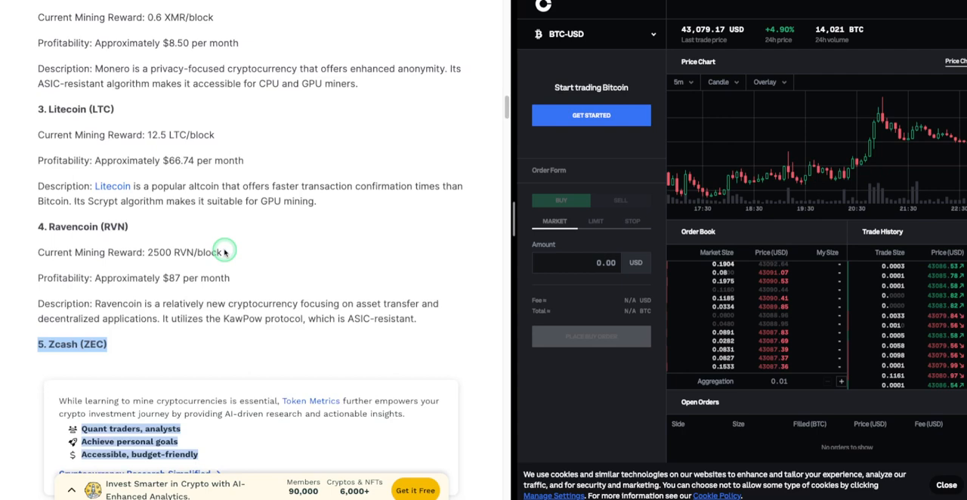
Scroll through Zcash and Dogecoin and highlight the Dash (DASH) heading
{"action": "scroll", "scroll_direction": "down", "scroll_amount": 3}
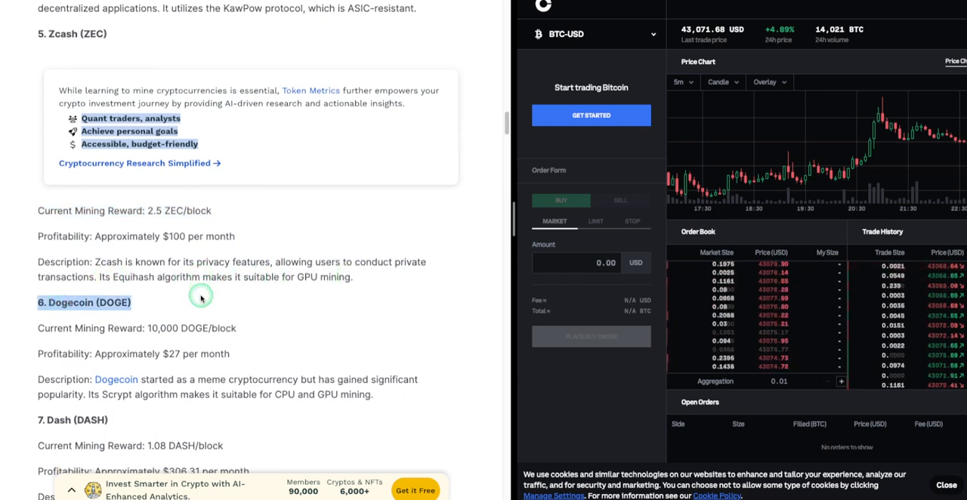
{"action": "scroll", "scroll_direction": "down", "scroll_amount": 3}
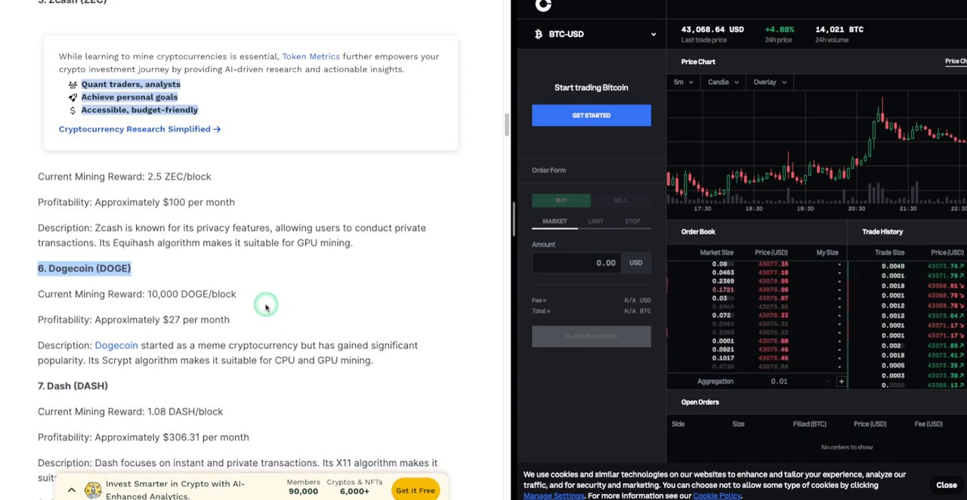
{"action": "scroll", "scroll_direction": "down", "scroll_amount": 3}
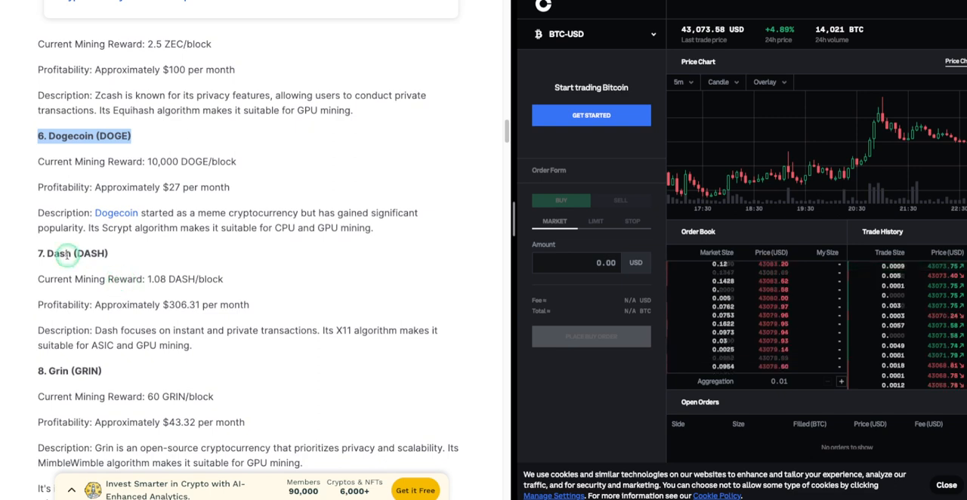
{"action": "double_click", "coordinate": [57, 253]}
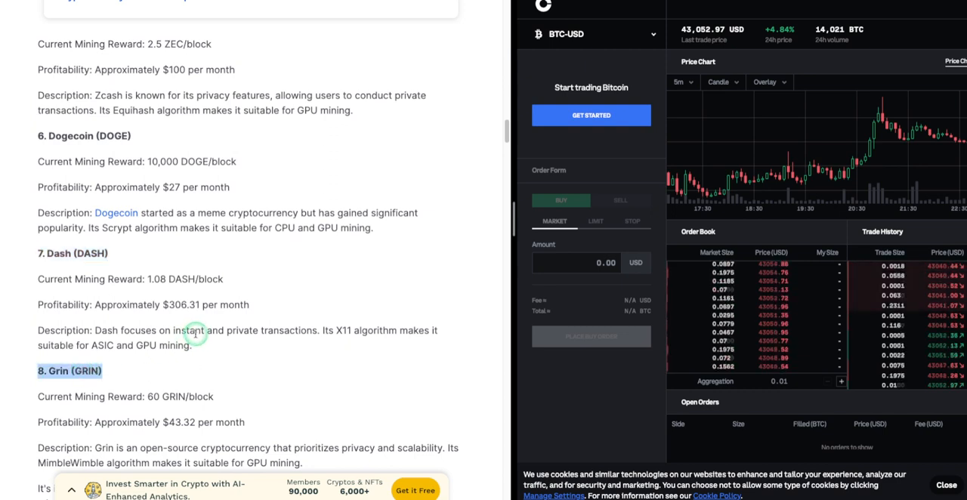
Scroll past the Grin entry to 'How to Mine Cryptocurrency?' with Step 1 in view
{"action": "scroll", "scroll_direction": "down", "scroll_amount": 3}
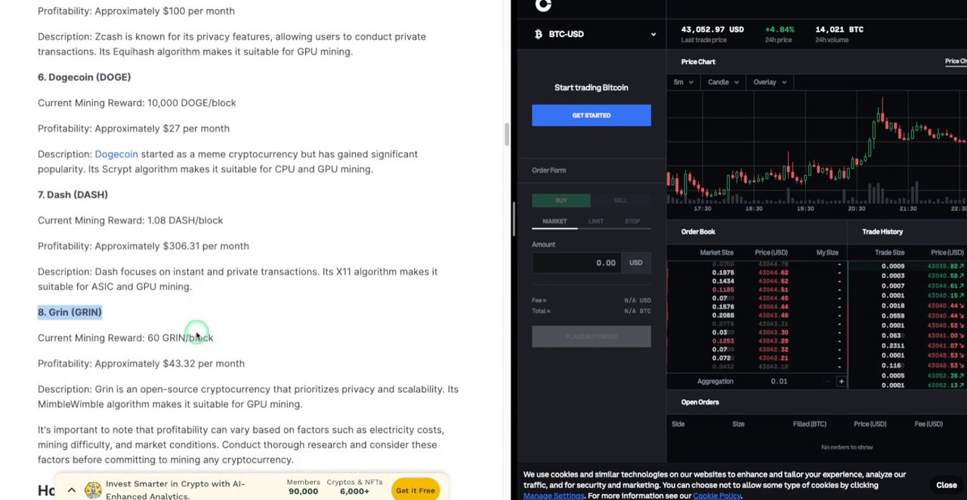
{"action": "scroll", "scroll_direction": "down", "scroll_amount": 3}
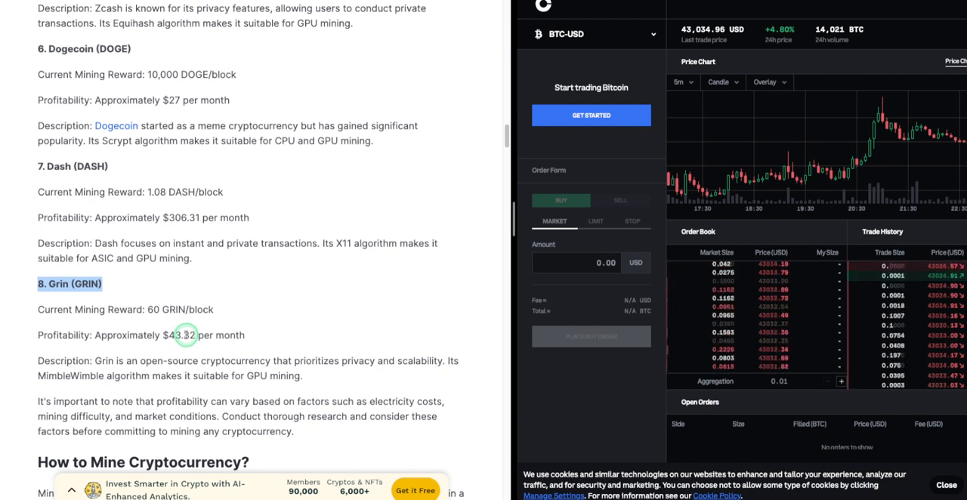
{"action": "scroll", "scroll_direction": "down", "scroll_amount": 3}
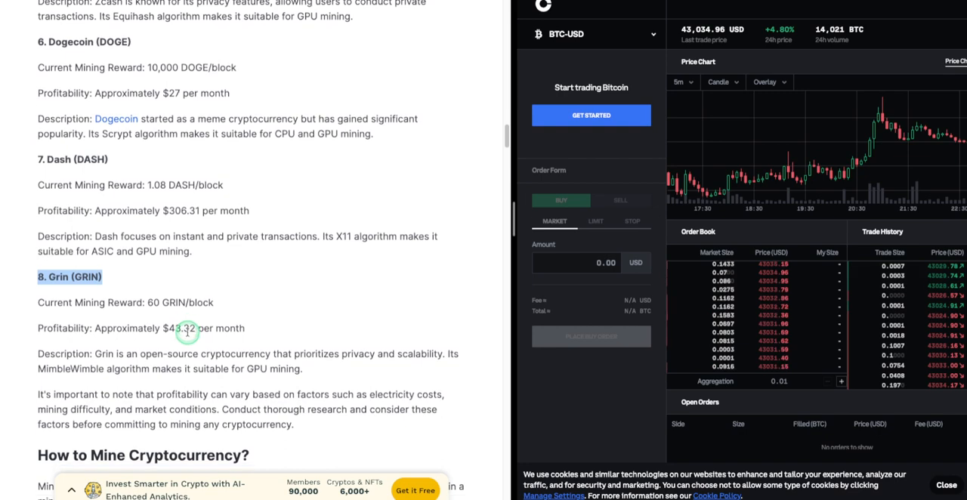
{"action": "scroll", "scroll_direction": "down", "scroll_amount": 3}
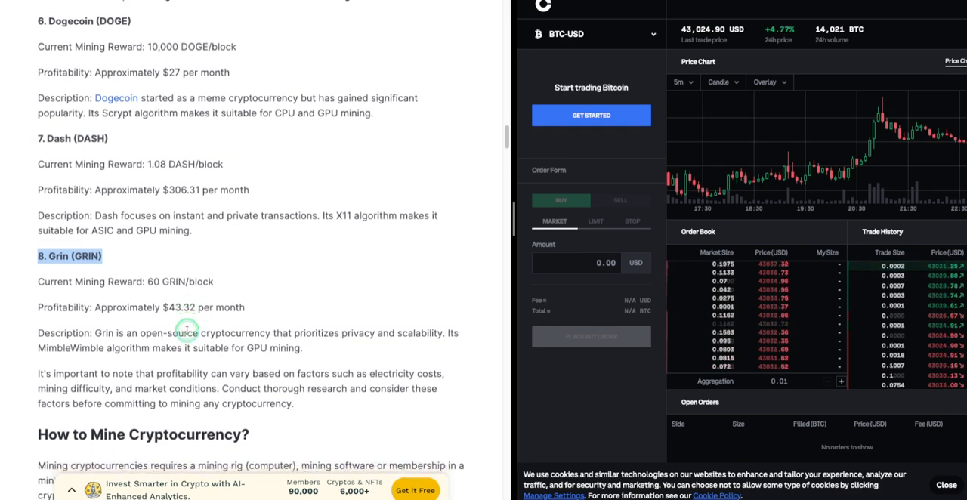
{"action": "scroll", "scroll_direction": "down", "scroll_amount": 3}
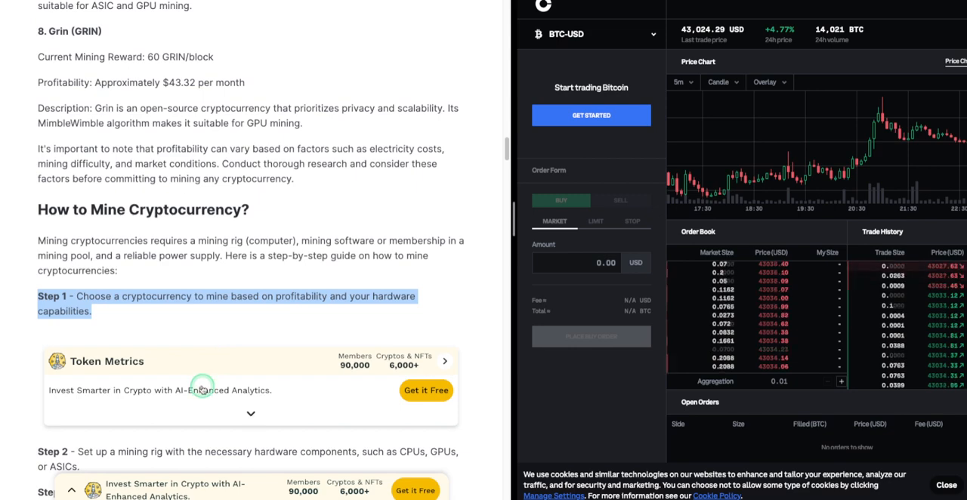
Scroll past Steps 2–6 and highlight the 'Pros and Cons of Crypto Mining' heading
{"action": "scroll", "scroll_direction": "down", "scroll_amount": 3}
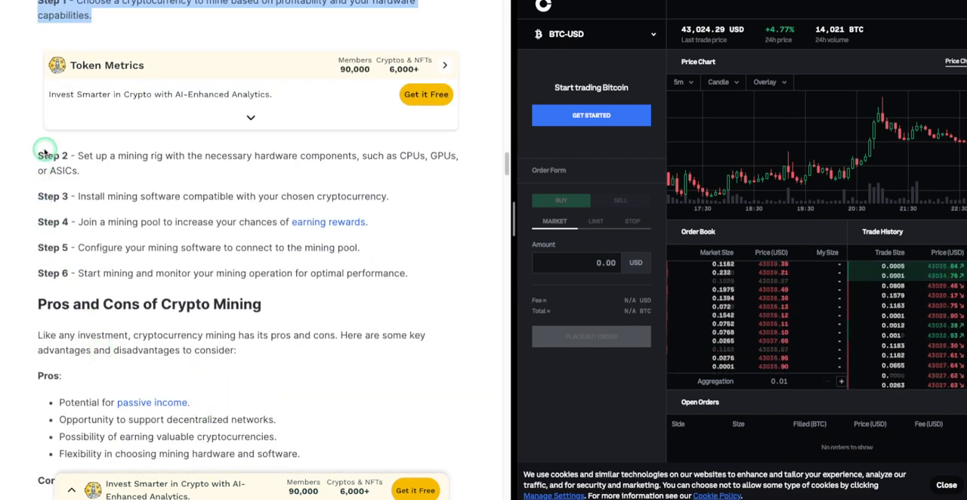
{"action": "left_click_drag", "start_coordinate": [38, 156], "coordinate": [79, 170]}
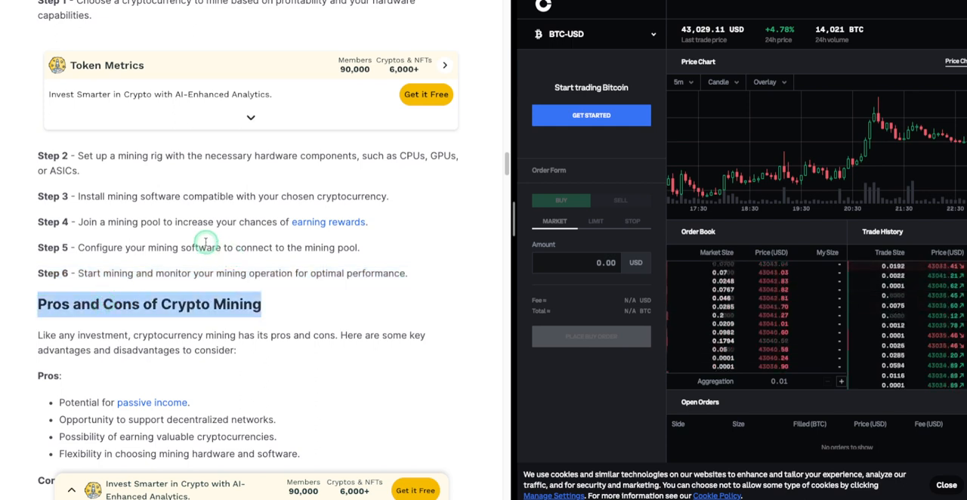
Scroll through the pros and cons lists to 'Is Cryptocurrency Mining Profitable?'
{"action": "scroll", "scroll_direction": "down", "scroll_amount": 3}
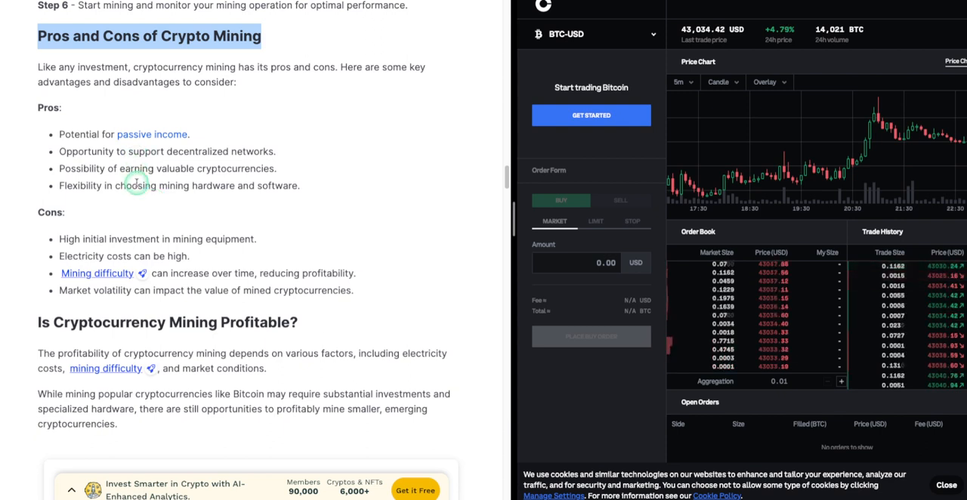
{"action": "mouse_move", "coordinate": [142, 228]}
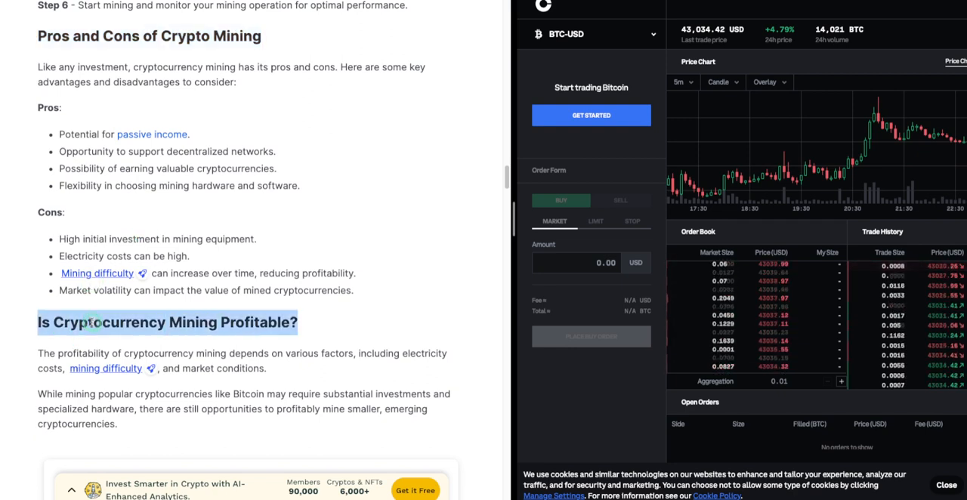
Scroll past the profitability section to 'Alternatives to Cryptocurrency Mining'
{"action": "scroll", "scroll_direction": "down", "scroll_amount": 3}
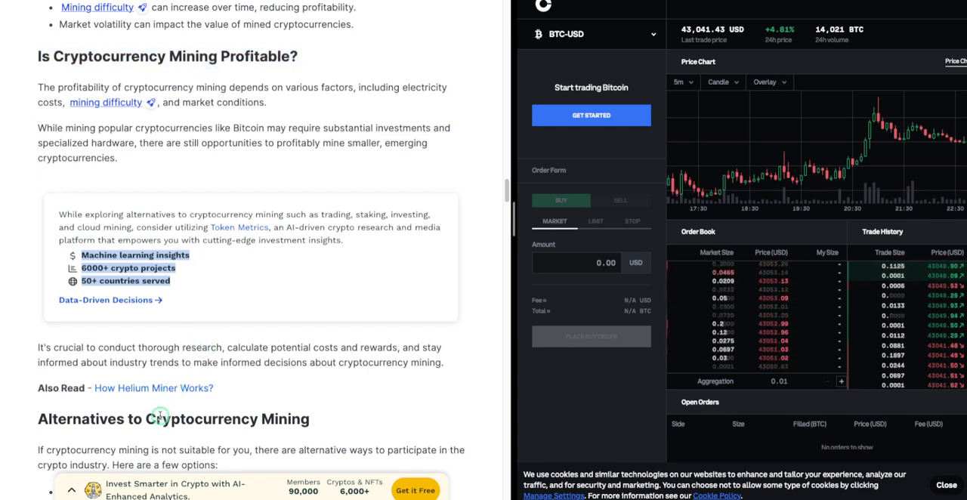
{"action": "scroll", "scroll_direction": "down", "scroll_amount": 3}
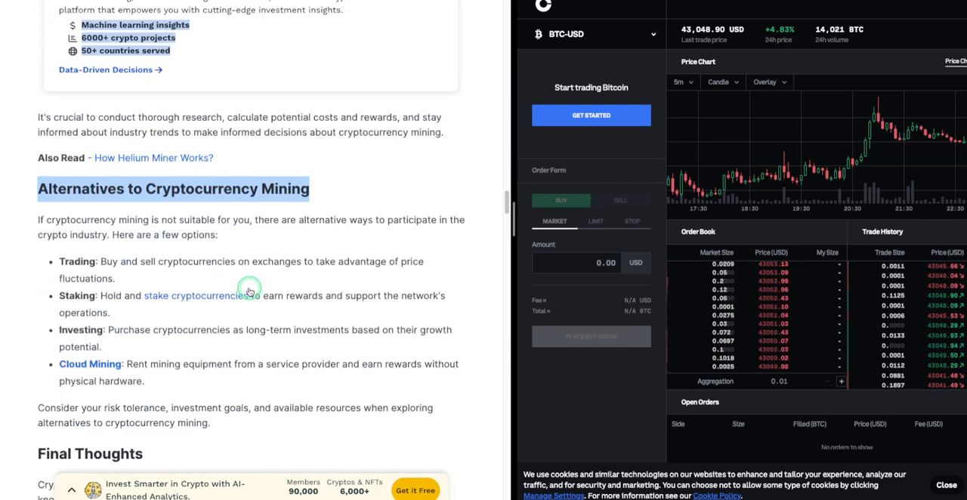
Scroll through the mining alternatives list to the 'Final Thoughts' heading
{"action": "scroll", "scroll_direction": "down", "scroll_amount": 3}
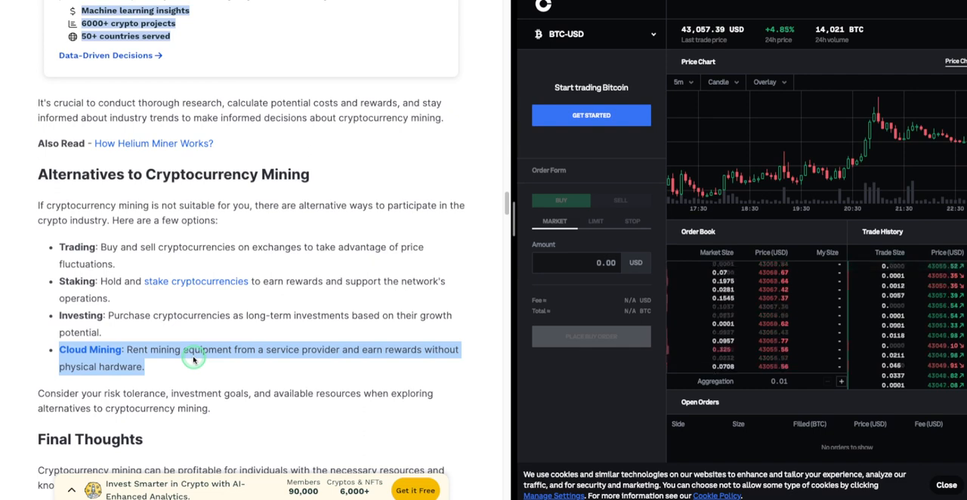
{"action": "scroll", "scroll_direction": "down", "scroll_amount": 3}
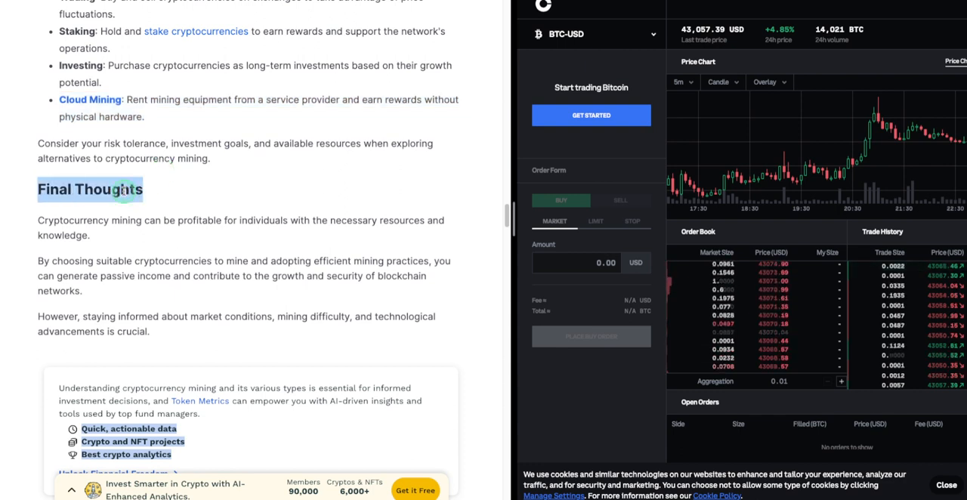
{"action": "mouse_move", "coordinate": [215, 195]}
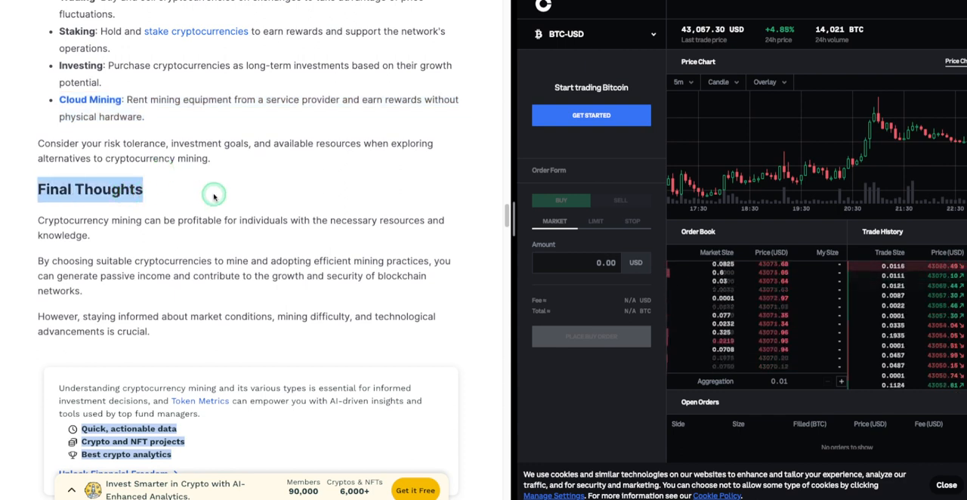